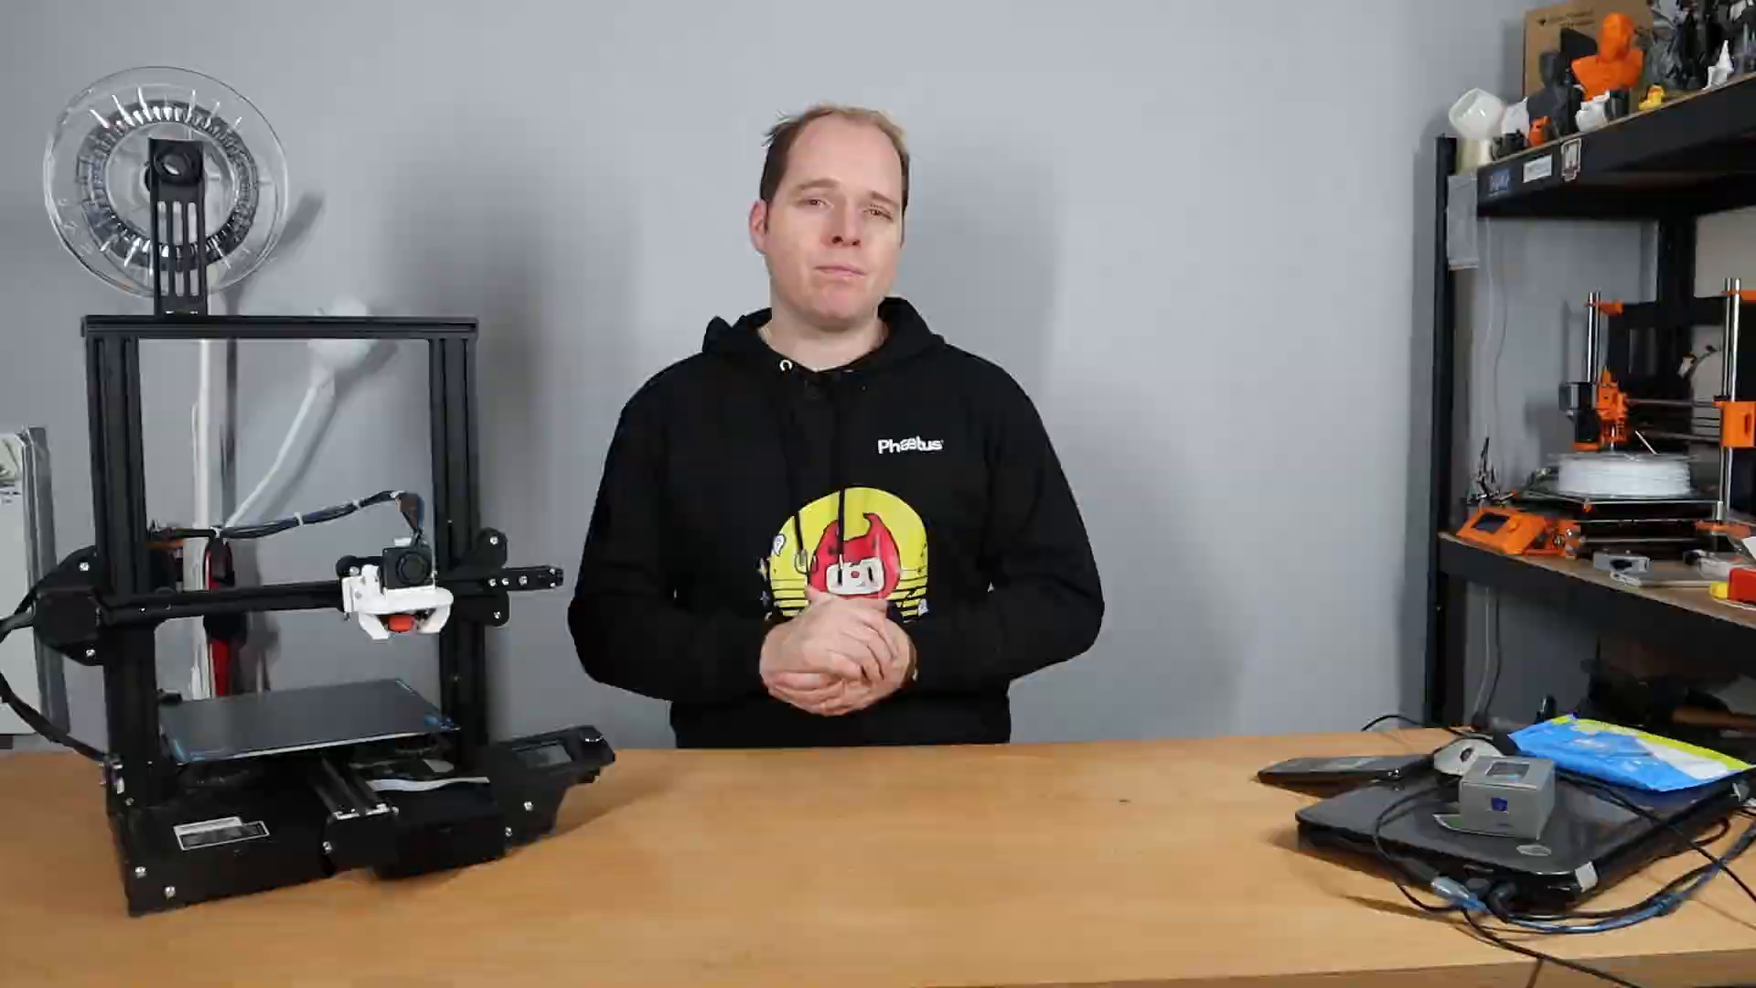
scroll(down, 3)
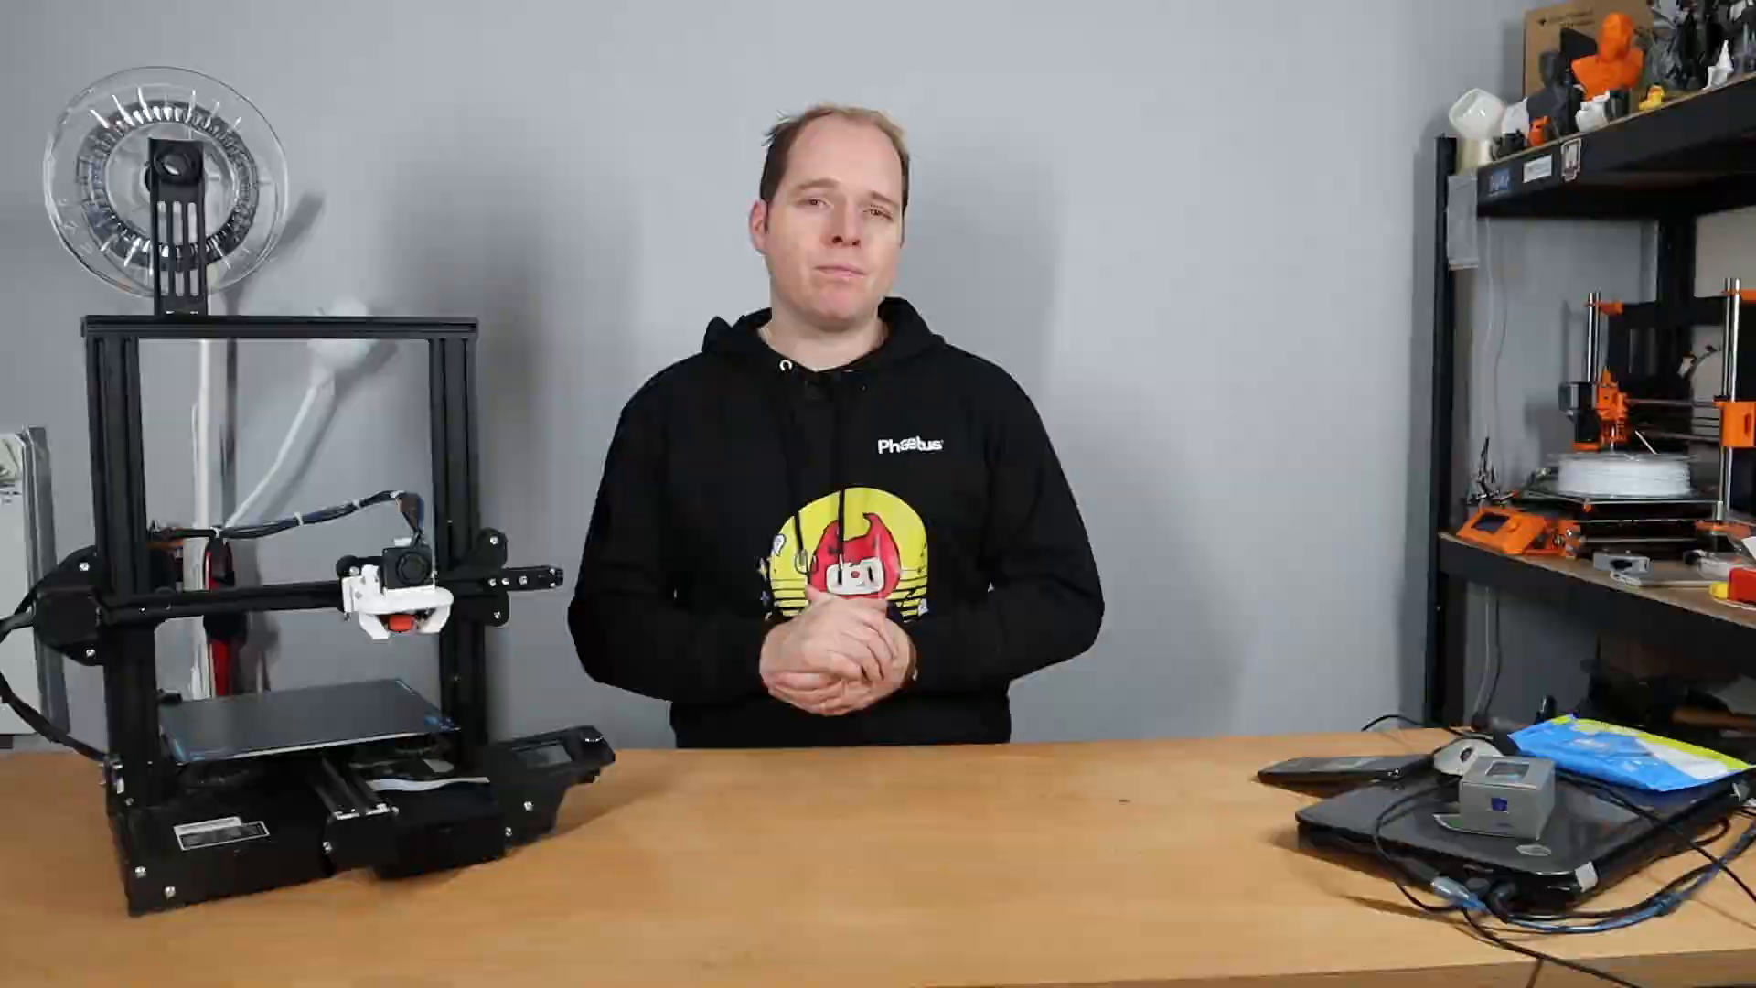